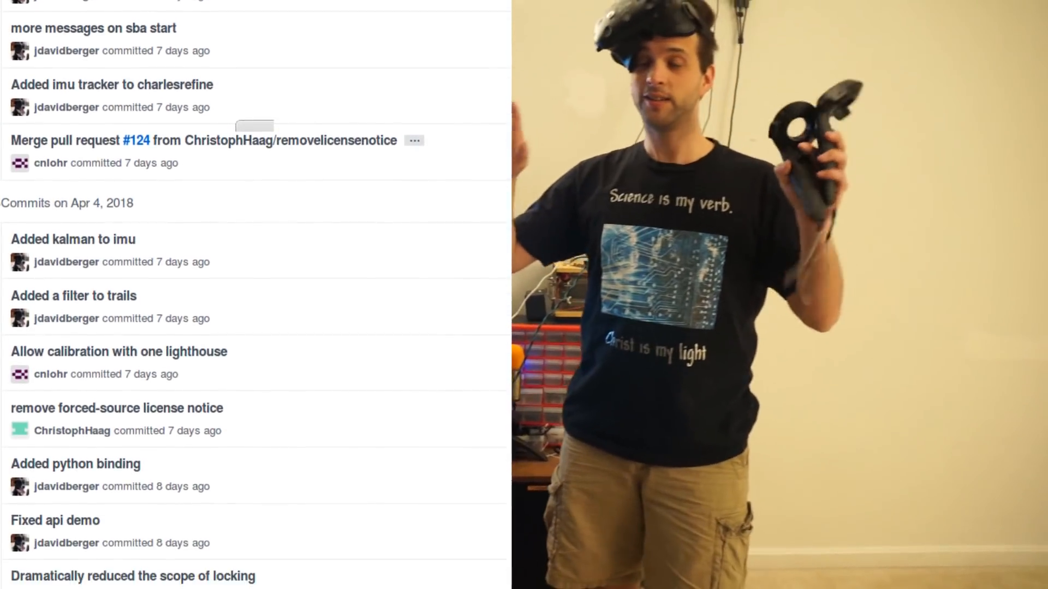
{"action": "scroll", "scroll_direction": "down", "scroll_amount": 3}
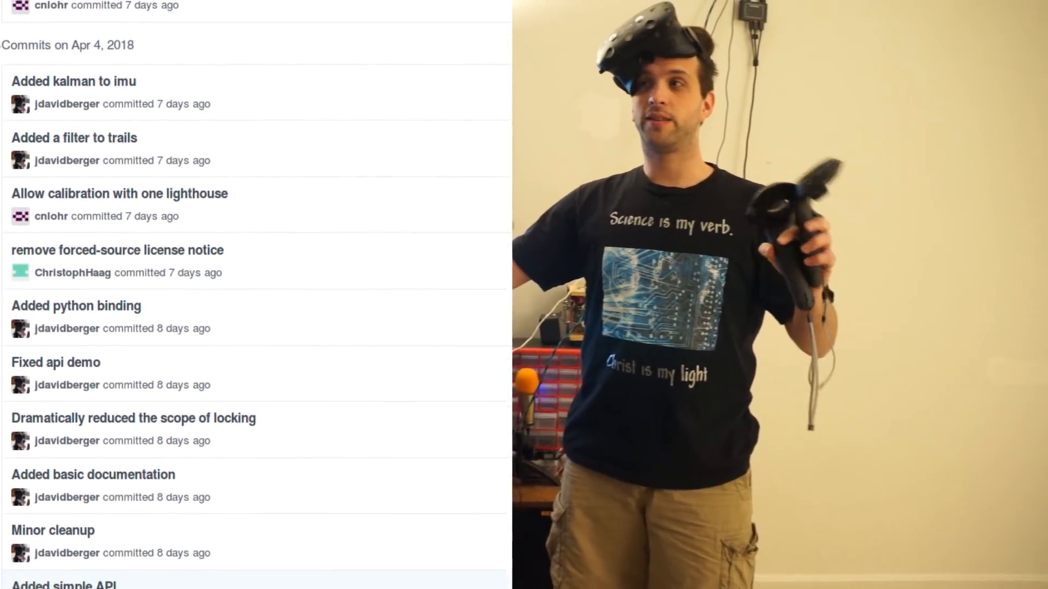
{"action": "scroll", "scroll_direction": "down", "scroll_amount": 3}
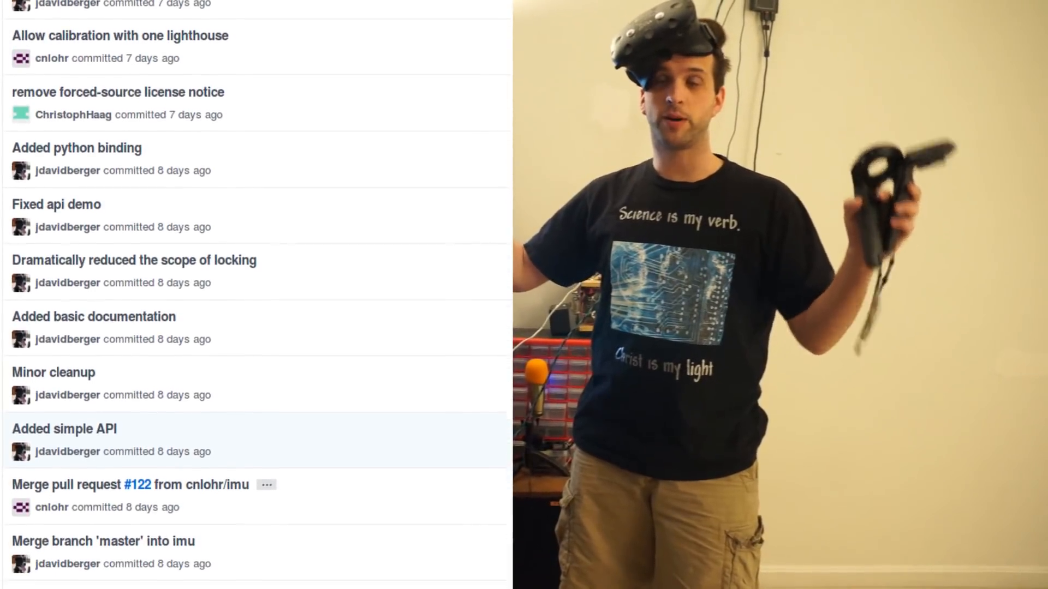